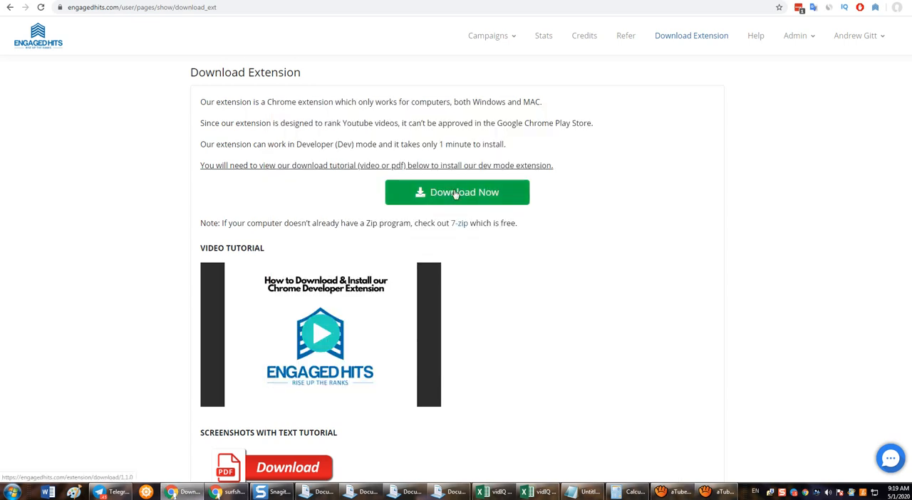
{"action": "mouse_move", "coordinate": [541, 262]}
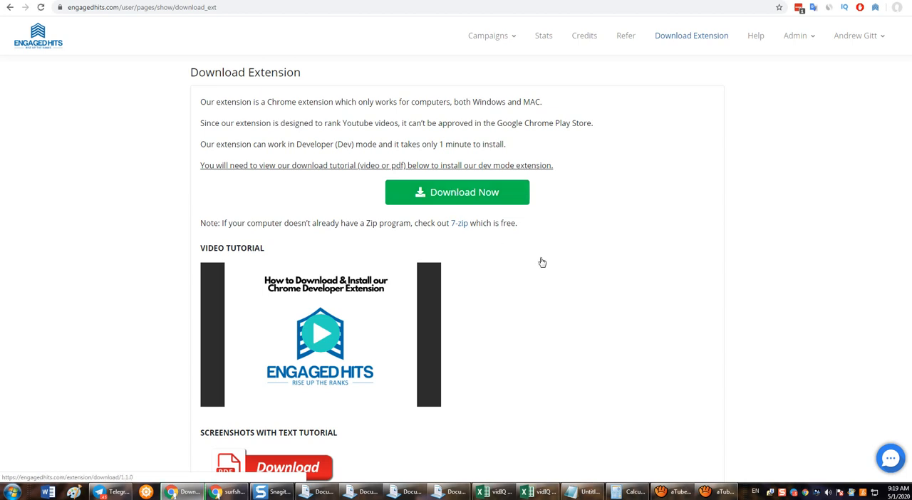
- Download the Engaged Hits Chrome extension zip and reveal it in the Downloads folder
{"action": "left_click", "coordinate": [457, 192]}
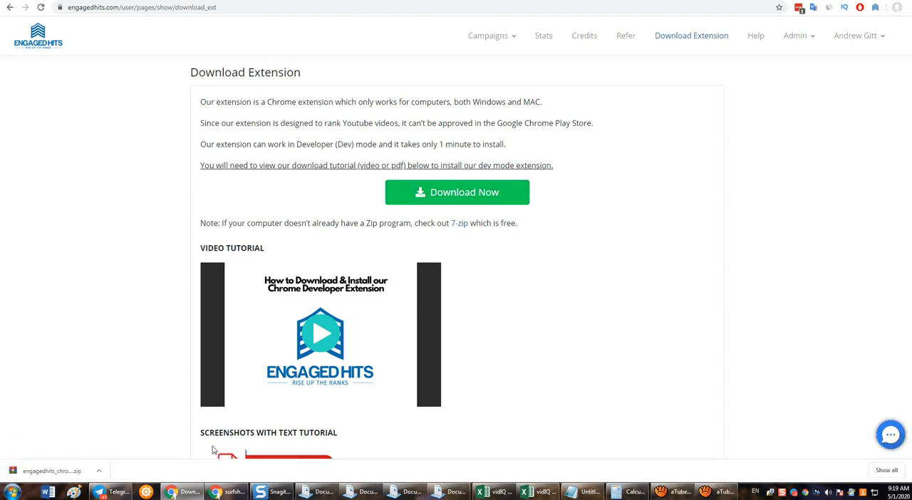
{"action": "left_click", "coordinate": [98, 470]}
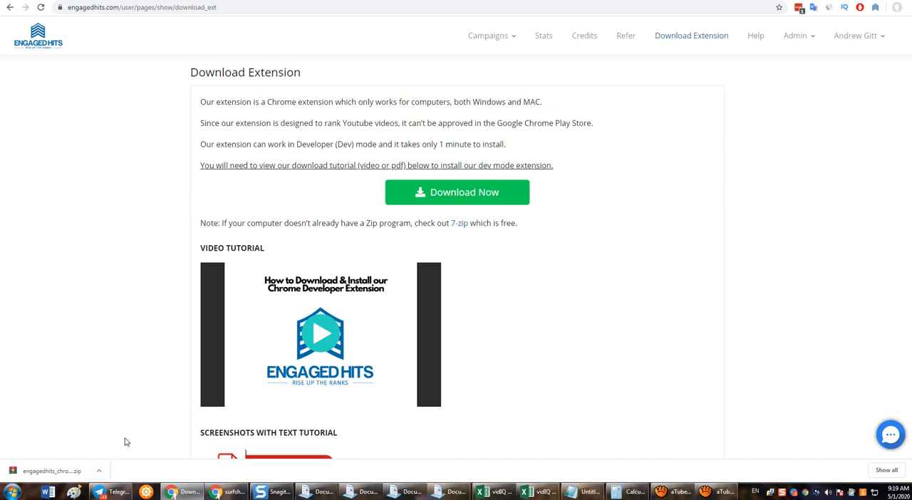
{"action": "left_click", "coordinate": [53, 470]}
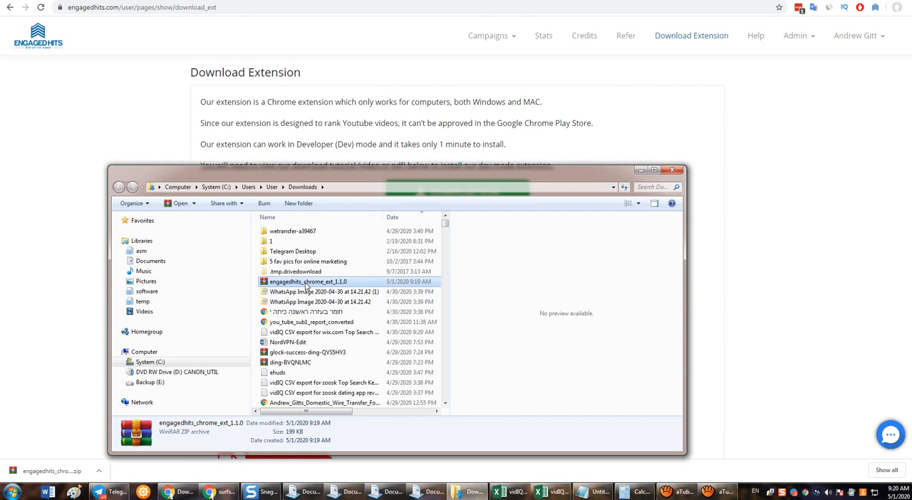
- Make a new folder named 'engage test' inside Downloads
{"action": "right_click", "coordinate": [307, 282]}
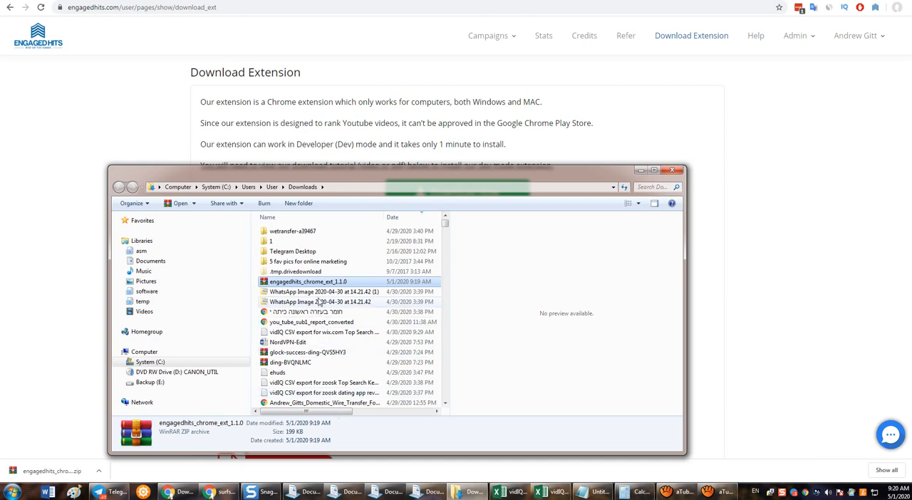
{"action": "mouse_move", "coordinate": [306, 281]}
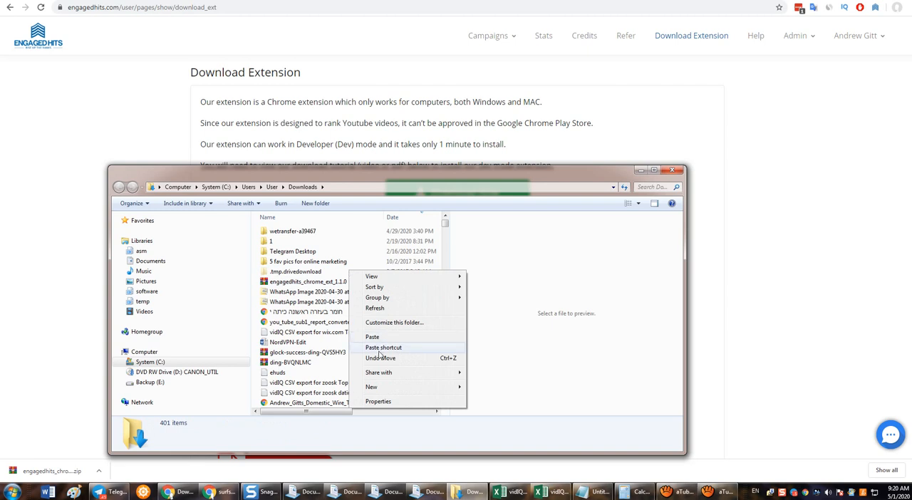
{"action": "mouse_move", "coordinate": [424, 387]}
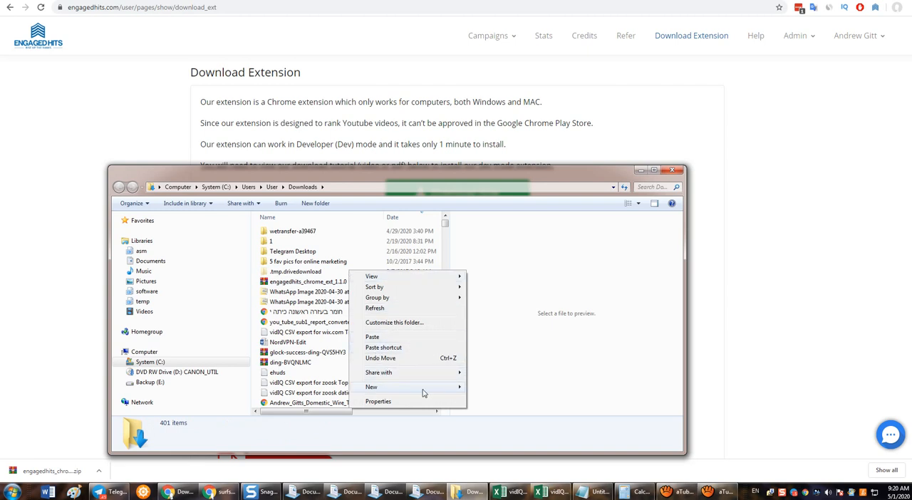
{"action": "left_click", "coordinate": [372, 336]}
{"action": "type", "text": "engage"}
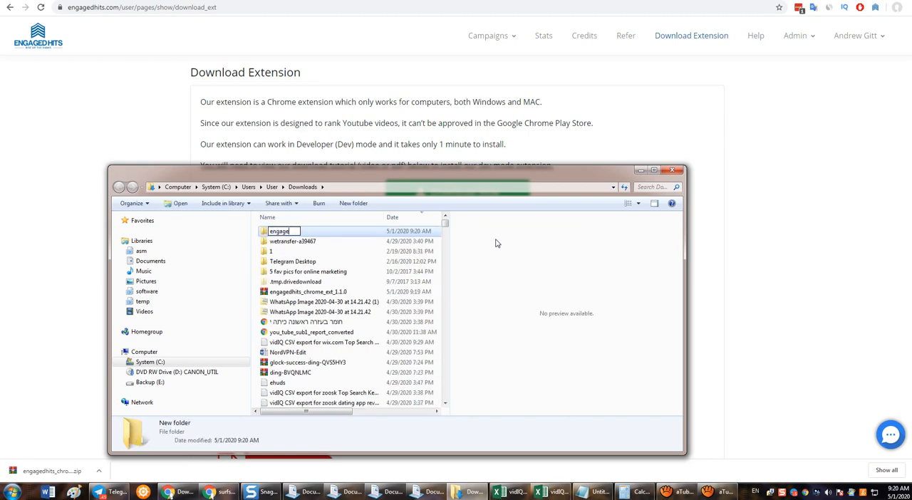
{"action": "type", "text": "test"}
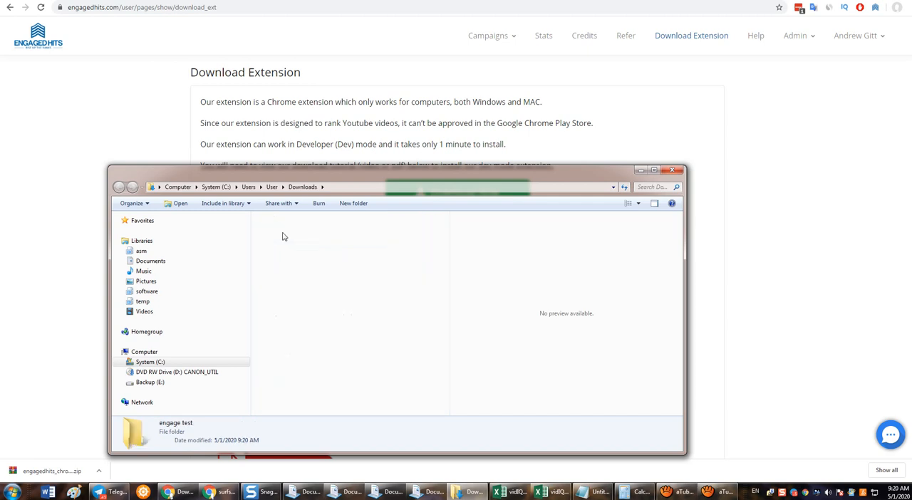
- Paste the engagedhits_chrome_ext_1.1.0 zip into 'engage test' and bring up its extract options
{"action": "right_click", "coordinate": [317, 259]}
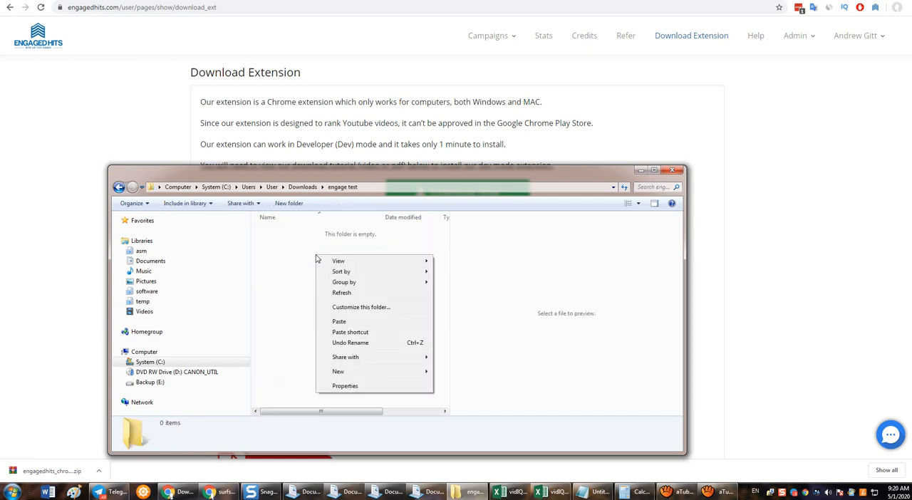
{"action": "left_click", "coordinate": [339, 320]}
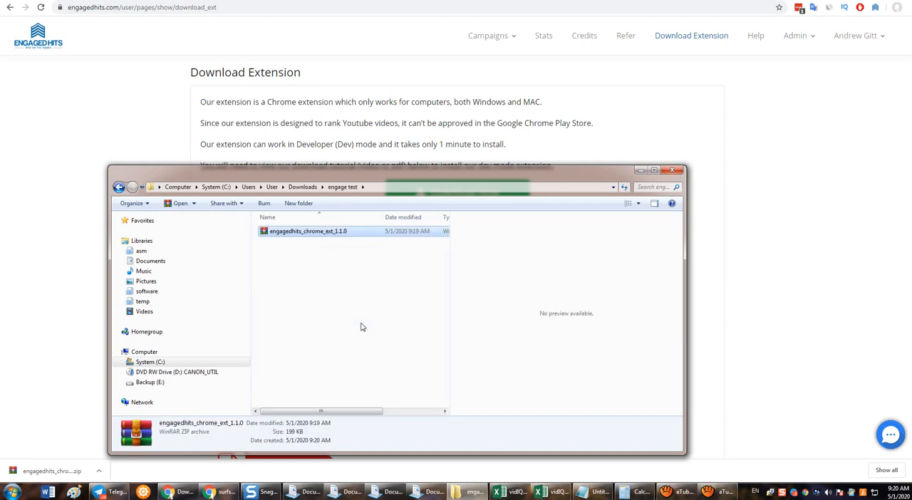
{"action": "right_click", "coordinate": [308, 231]}
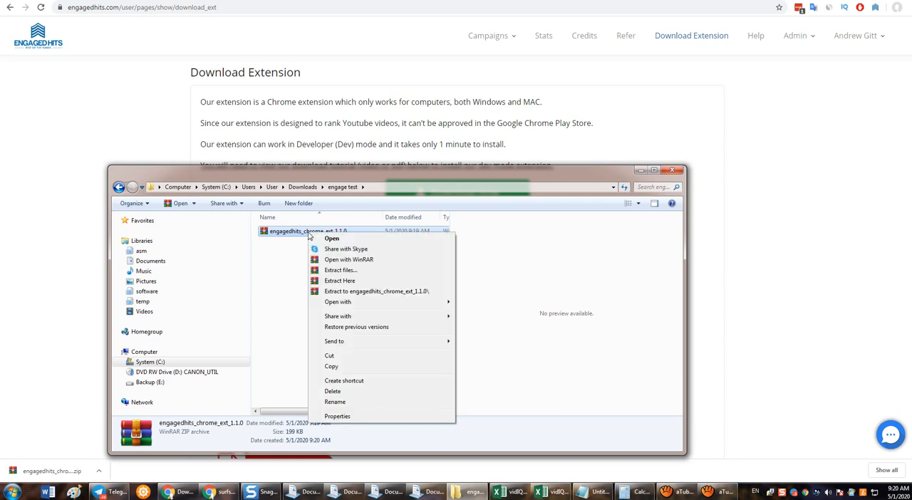
{"action": "mouse_move", "coordinate": [348, 287]}
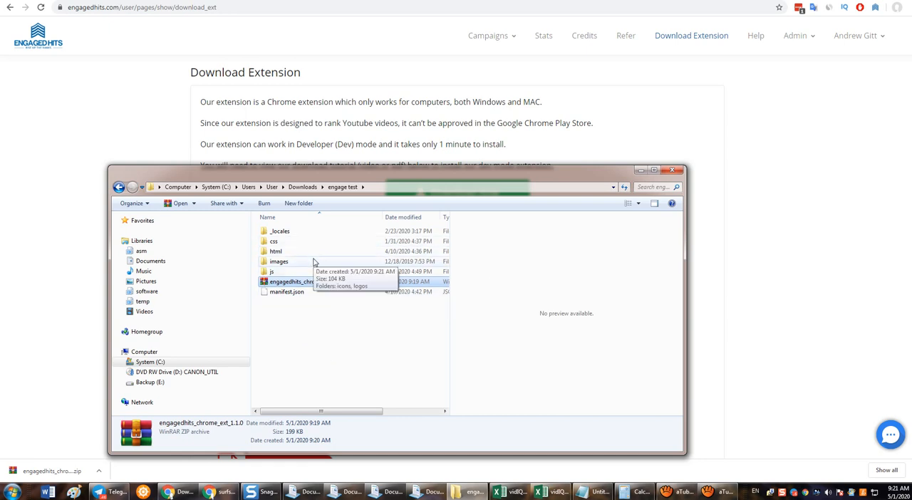
{"action": "mouse_move", "coordinate": [323, 258]}
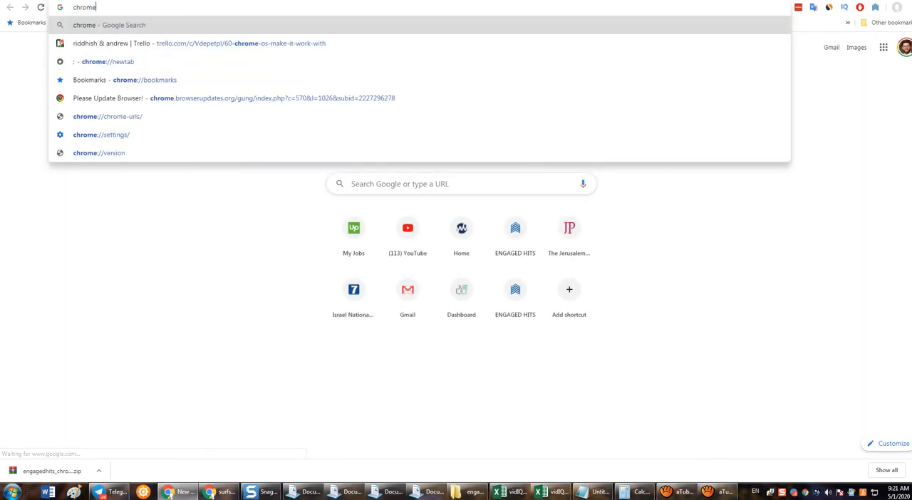
- Go to chrome://extensions in the address bar
{"action": "type", "text": "chrome://extensions"}
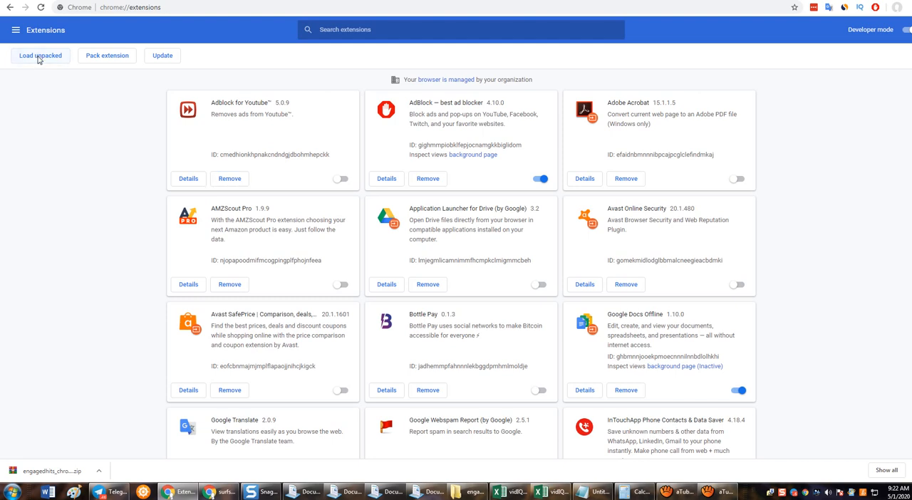
- Load the unpacked extension from the 'engage test' folder, adding Engaged Hits 1.1.0
{"action": "left_click", "coordinate": [41, 56]}
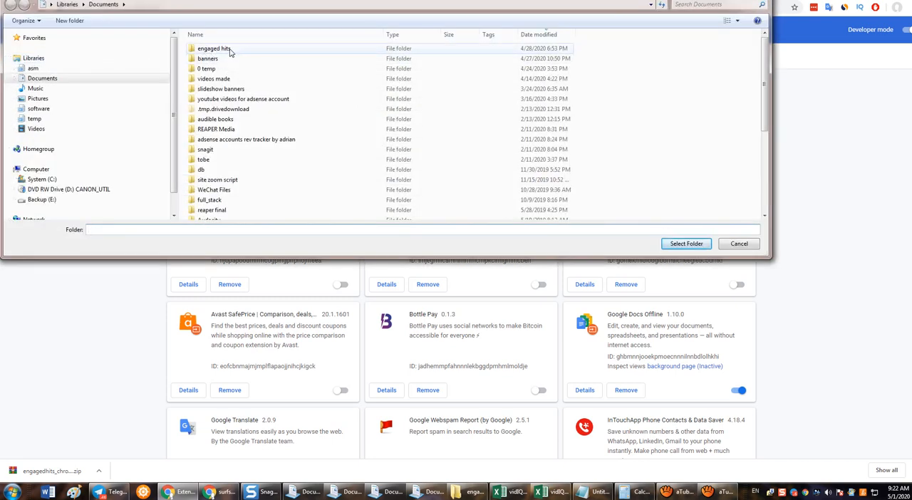
{"action": "left_click", "coordinate": [208, 57]}
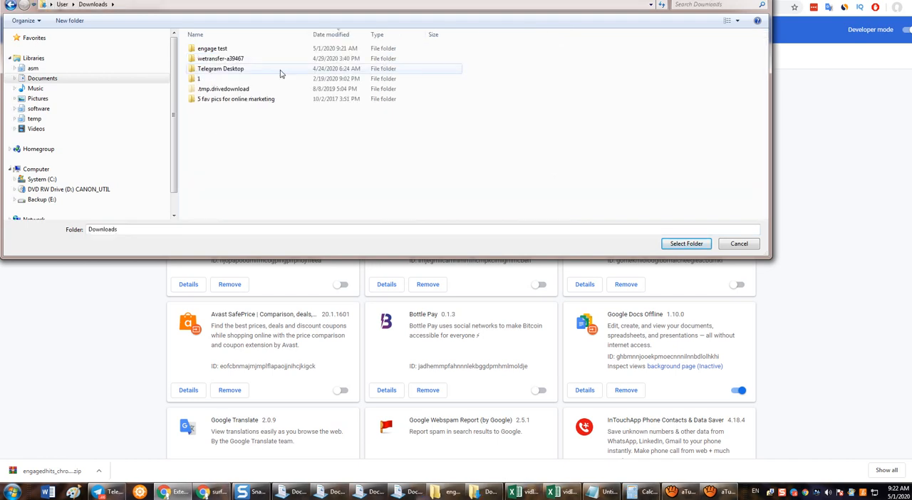
{"action": "left_click", "coordinate": [212, 47]}
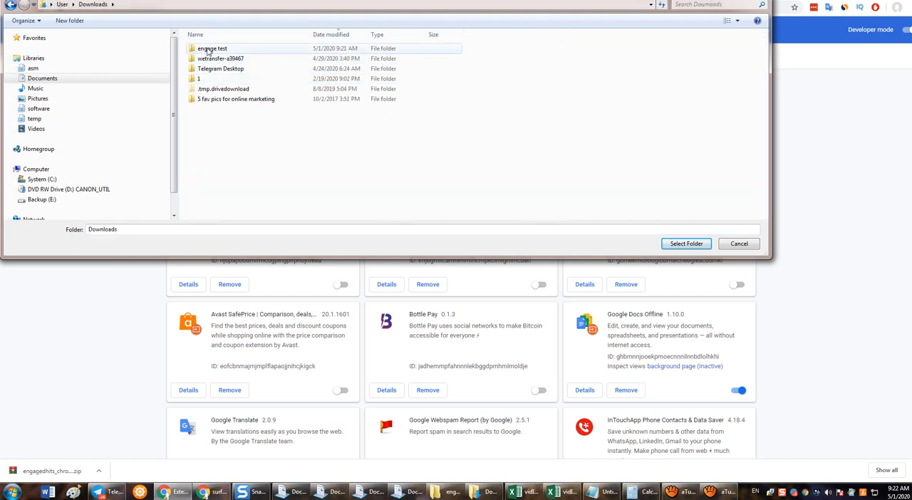
{"action": "mouse_move", "coordinate": [212, 48]}
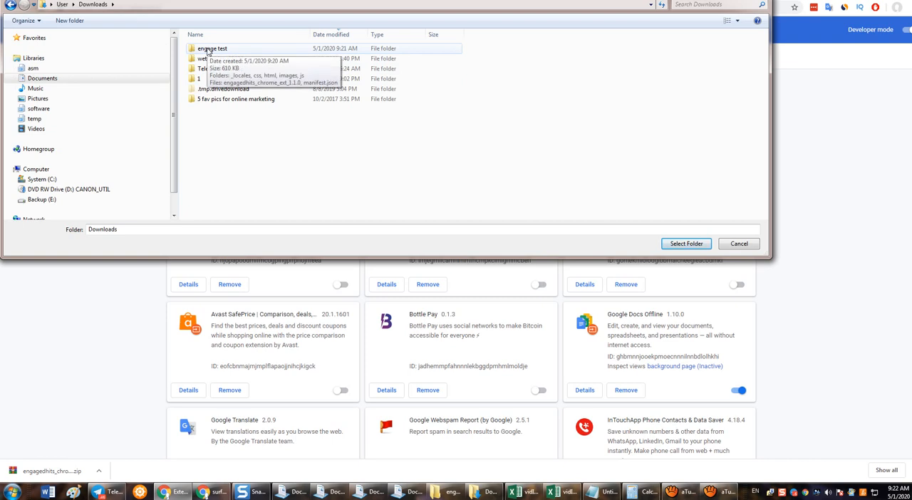
{"action": "left_click", "coordinate": [212, 47]}
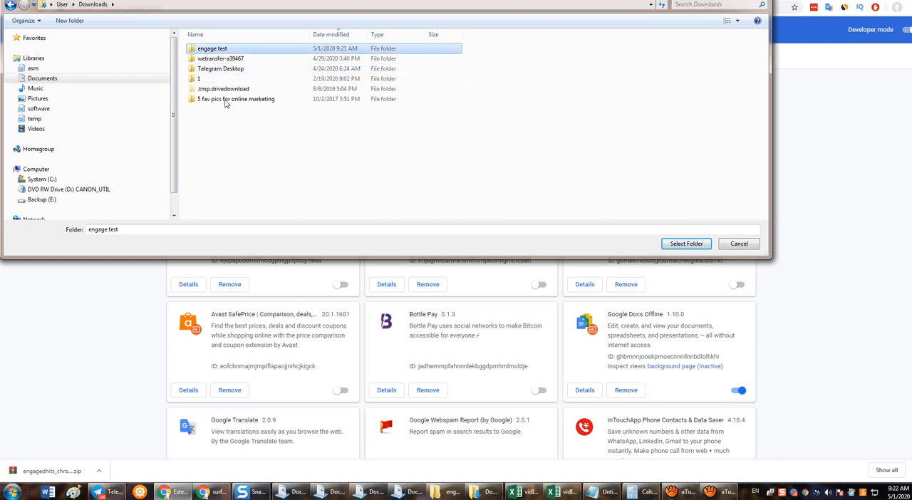
{"action": "double_click", "coordinate": [213, 48]}
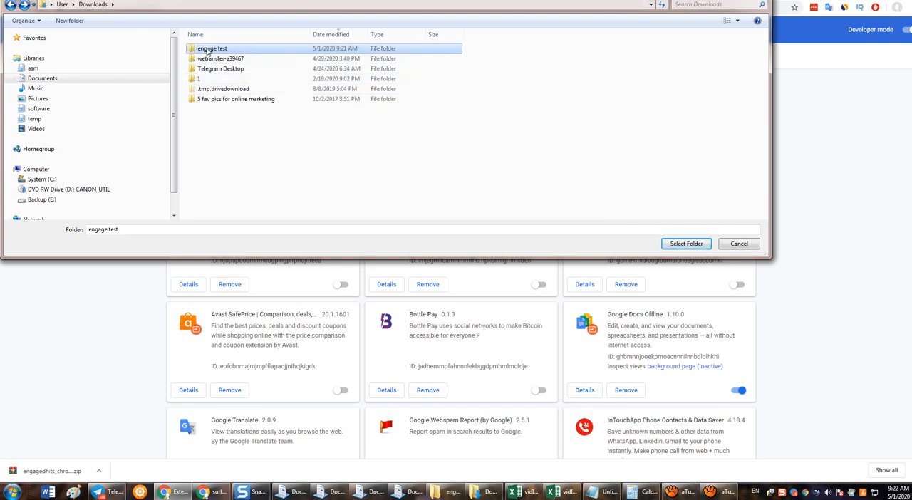
{"action": "double_click", "coordinate": [211, 49]}
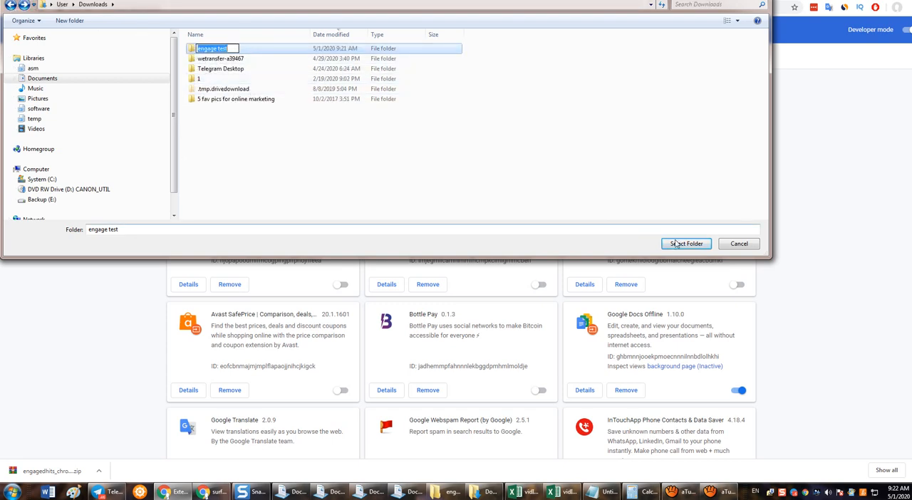
{"action": "mouse_move", "coordinate": [325, 147]}
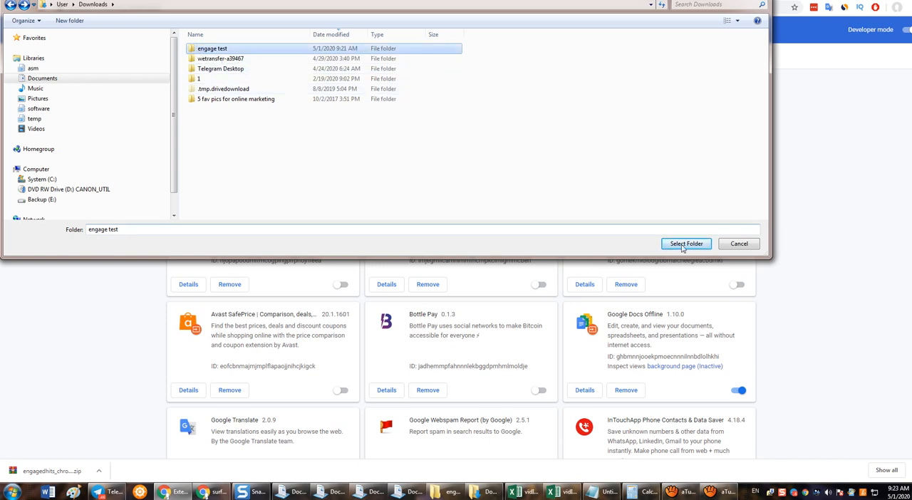
{"action": "left_click", "coordinate": [685, 244]}
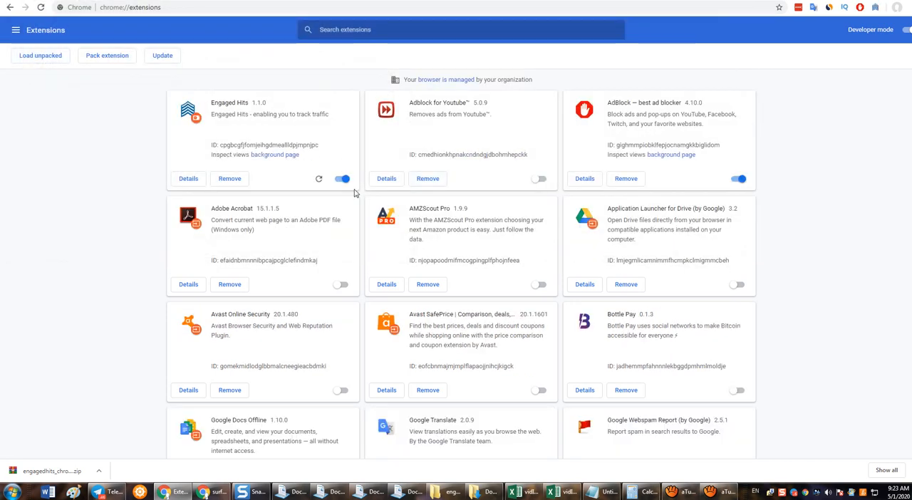
{"action": "mouse_move", "coordinate": [754, 70]}
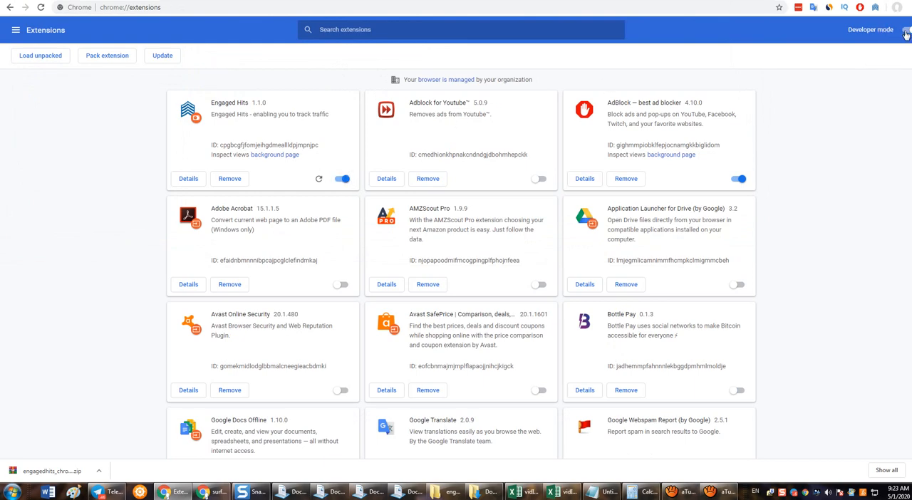
{"action": "left_click", "coordinate": [905, 34]}
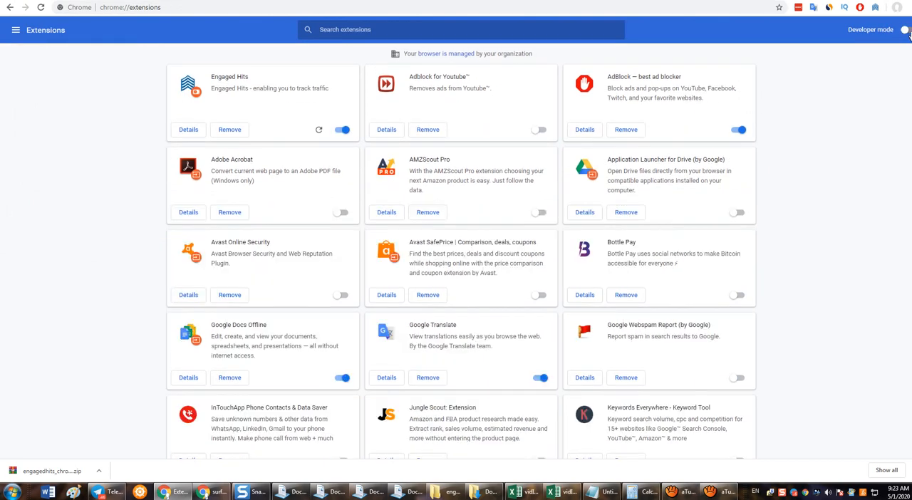
{"action": "left_click", "coordinate": [906, 29]}
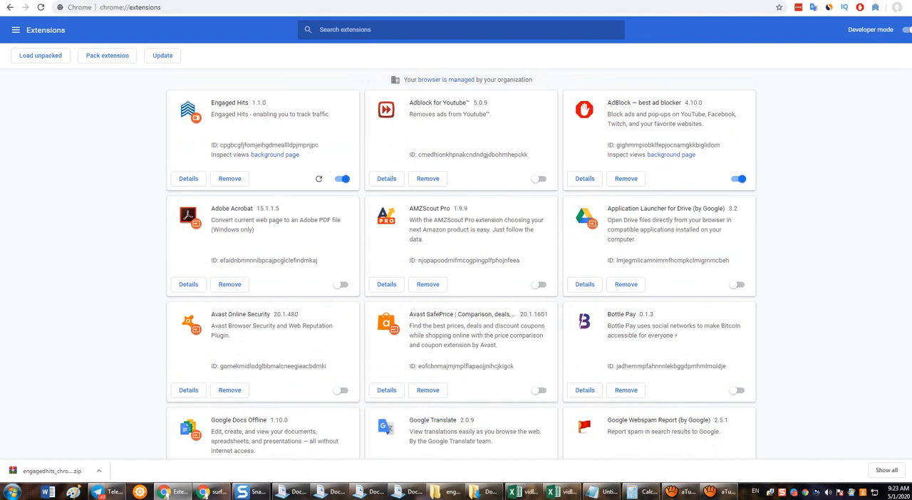
{"action": "mouse_move", "coordinate": [875, 8]}
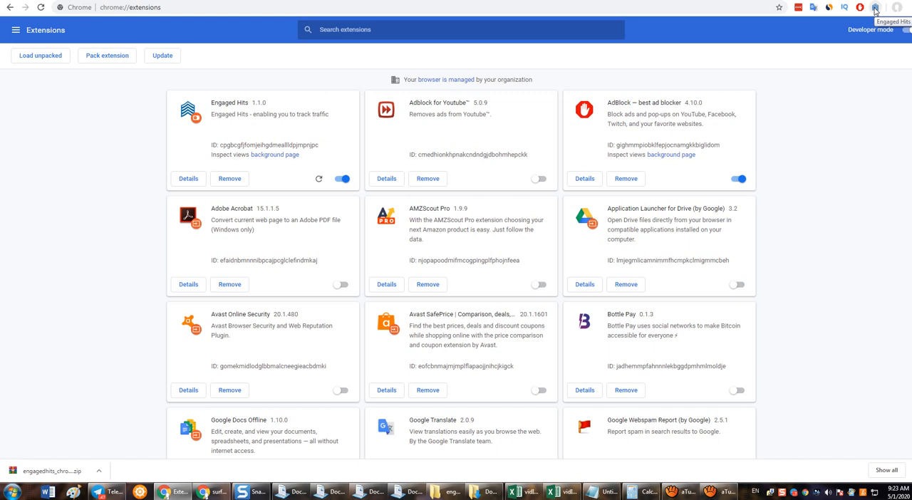
{"action": "mouse_move", "coordinate": [876, 10]}
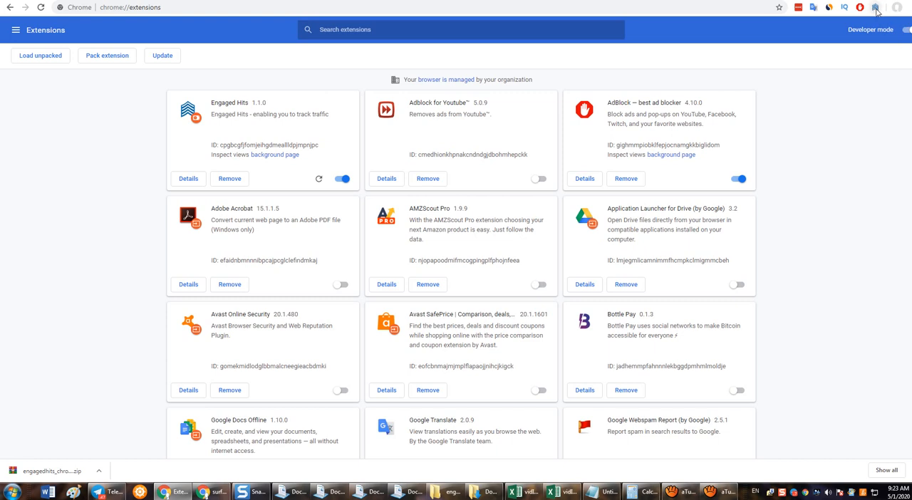
{"action": "mouse_move", "coordinate": [880, 57]}
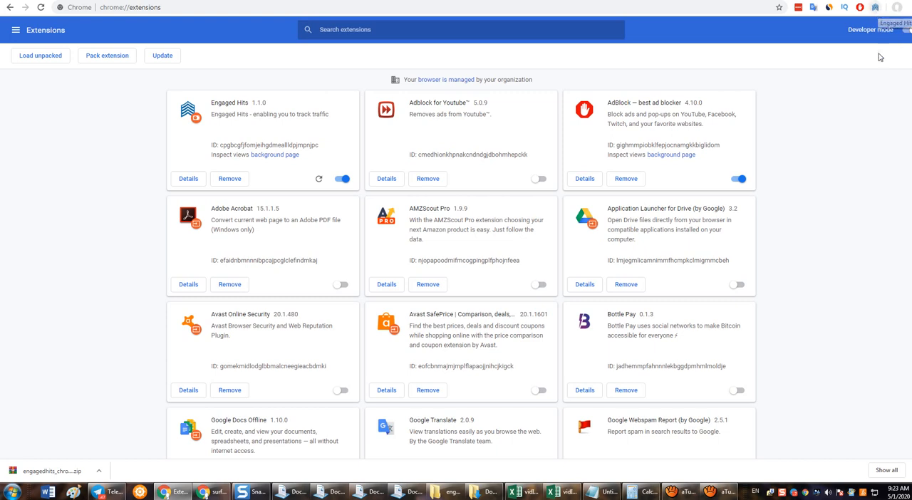
{"action": "mouse_move", "coordinate": [852, 82]}
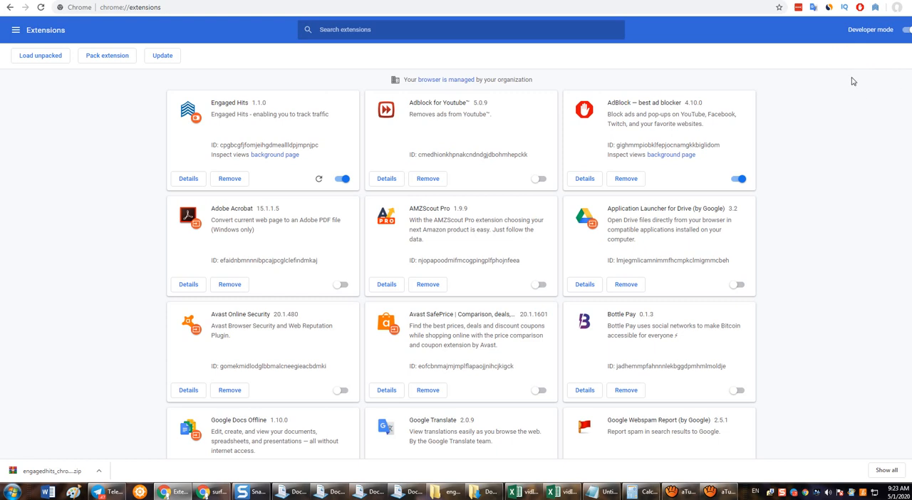
{"action": "mouse_move", "coordinate": [874, 104]}
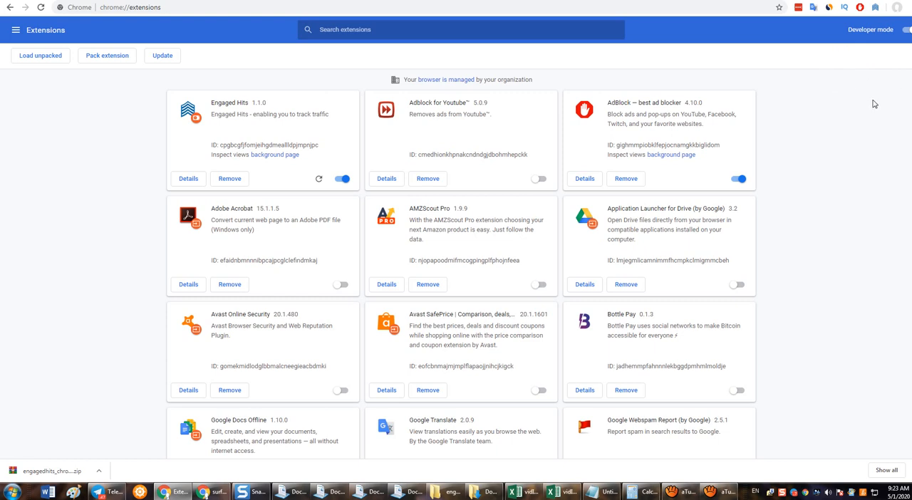
{"action": "mouse_move", "coordinate": [851, 90]}
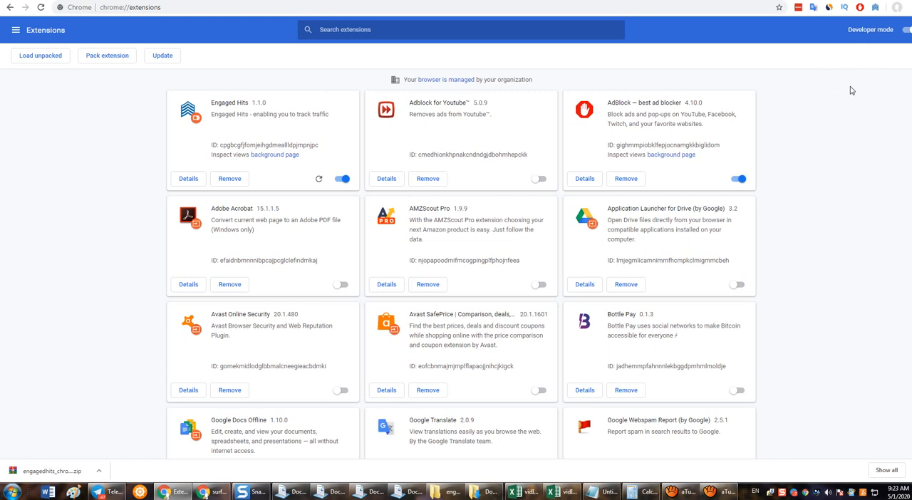